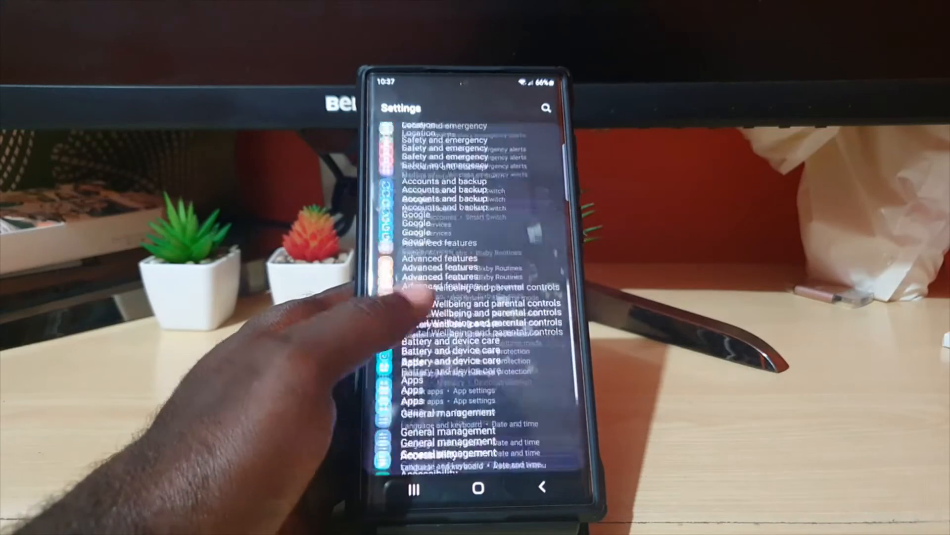
- Go to the Apps page and scroll down the list of installed apps
{"action": "left_click", "coordinate": [413, 380]}
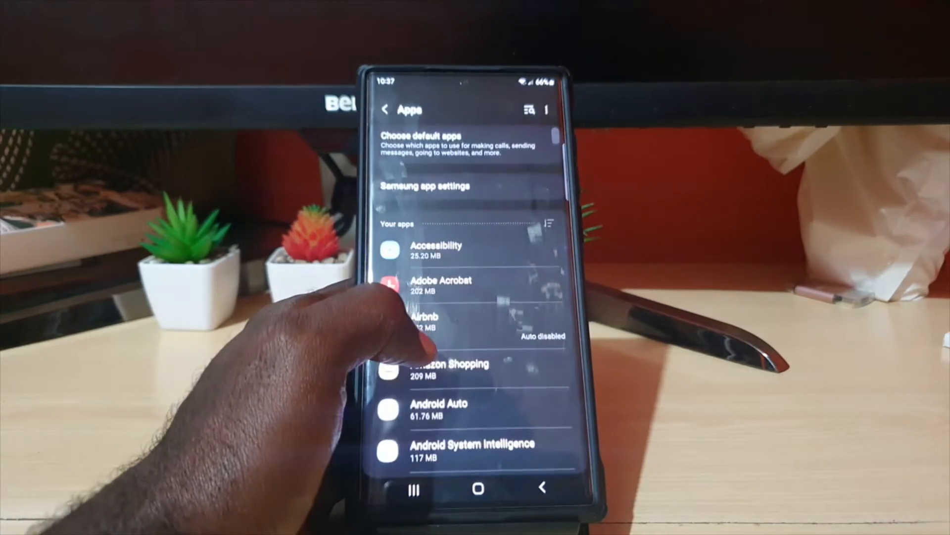
{"action": "scroll", "scroll_direction": "down", "scroll_amount": 3}
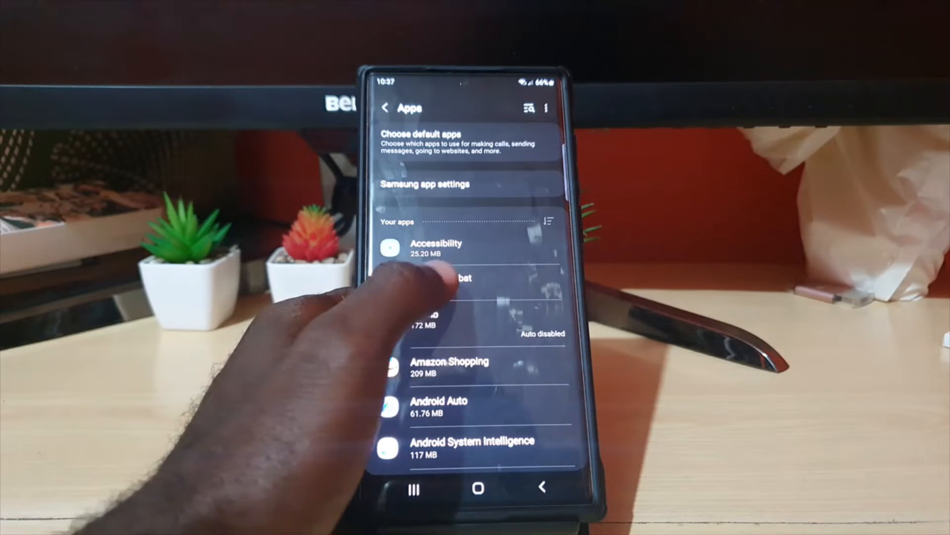
- Show Adobe Acrobat's storage details with app, data, cache sizes and 203 MB total
{"action": "left_click", "coordinate": [451, 282]}
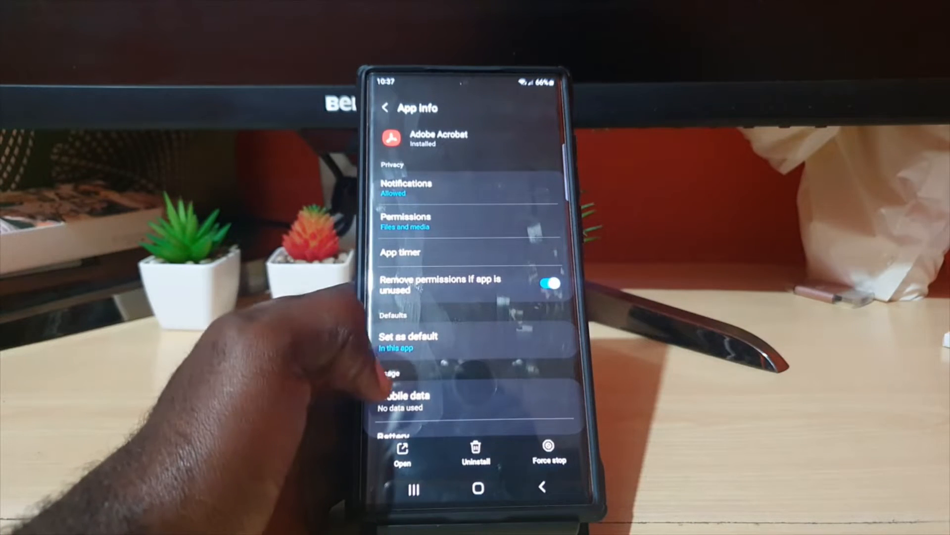
{"action": "scroll", "scroll_direction": "down", "scroll_amount": 3}
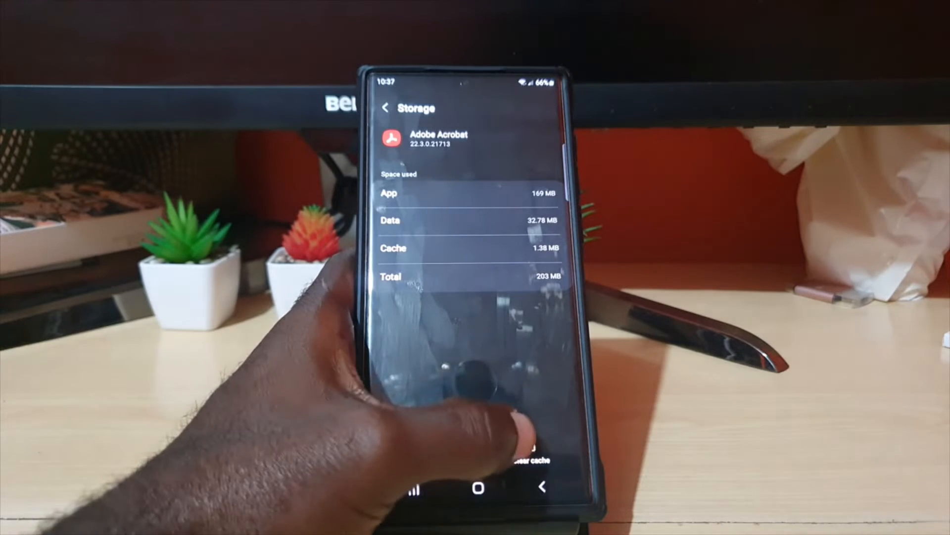
- Clear Adobe Acrobat's cache to 0 B and show the Clear data confirmation dialog
{"action": "left_click", "coordinate": [531, 445]}
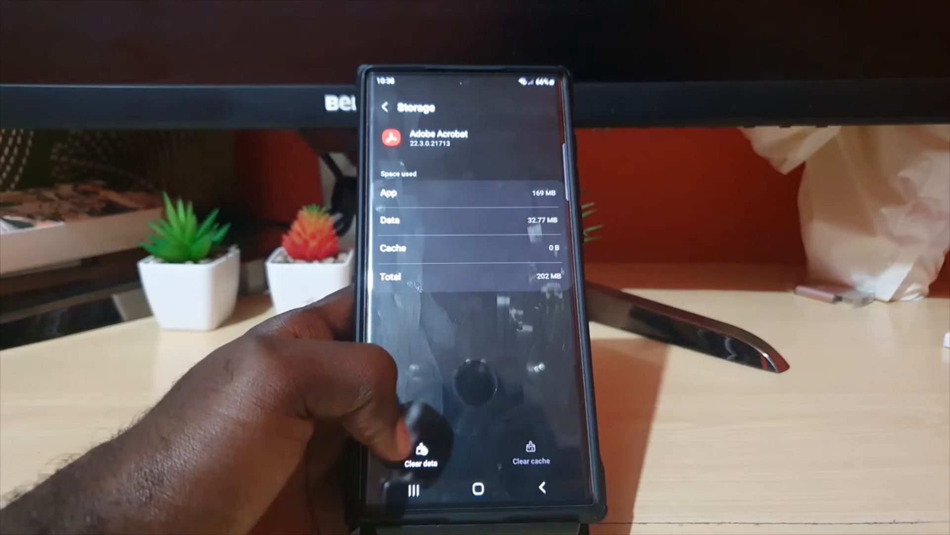
{"action": "left_click", "coordinate": [420, 449]}
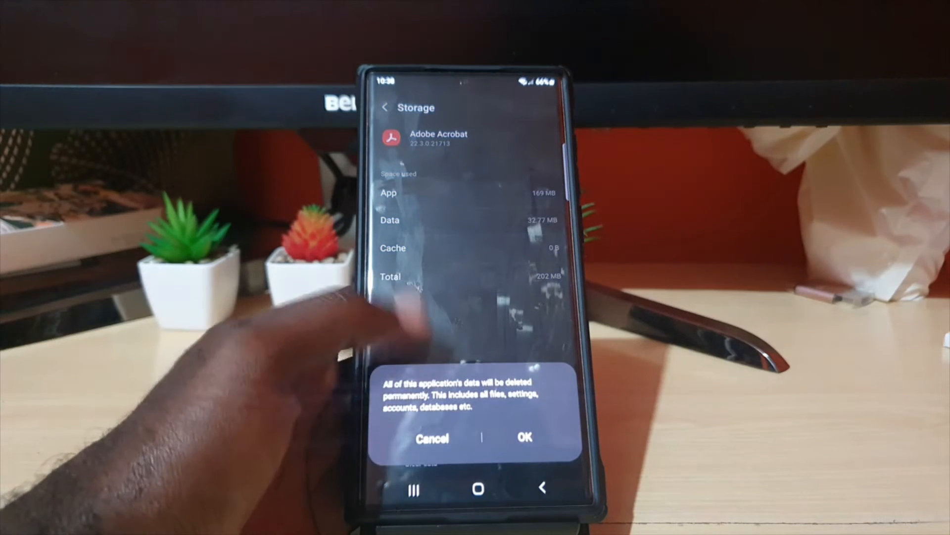